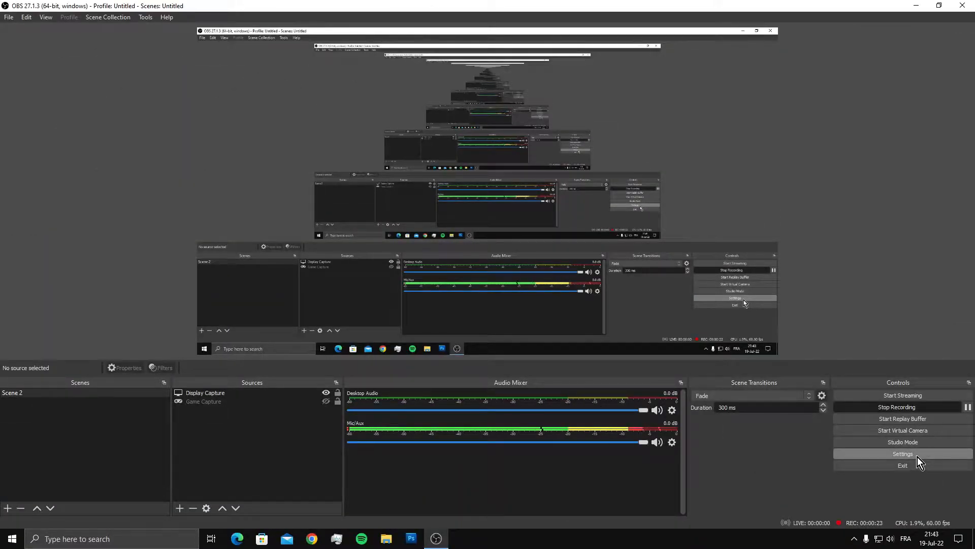
# - Enable the Replay Buffer in Output settings with a 30-second maximum replay time
pyautogui.click(902, 453)
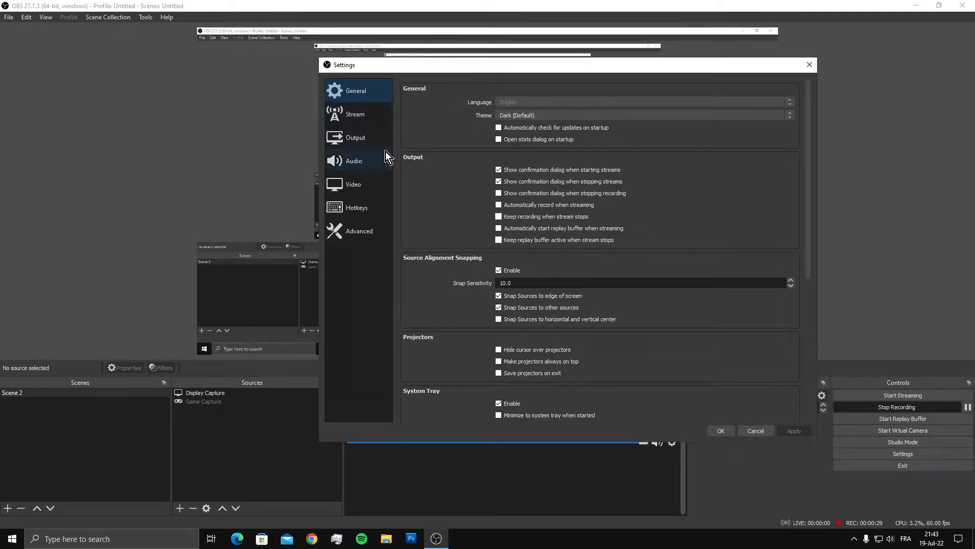
pyautogui.click(355, 137)
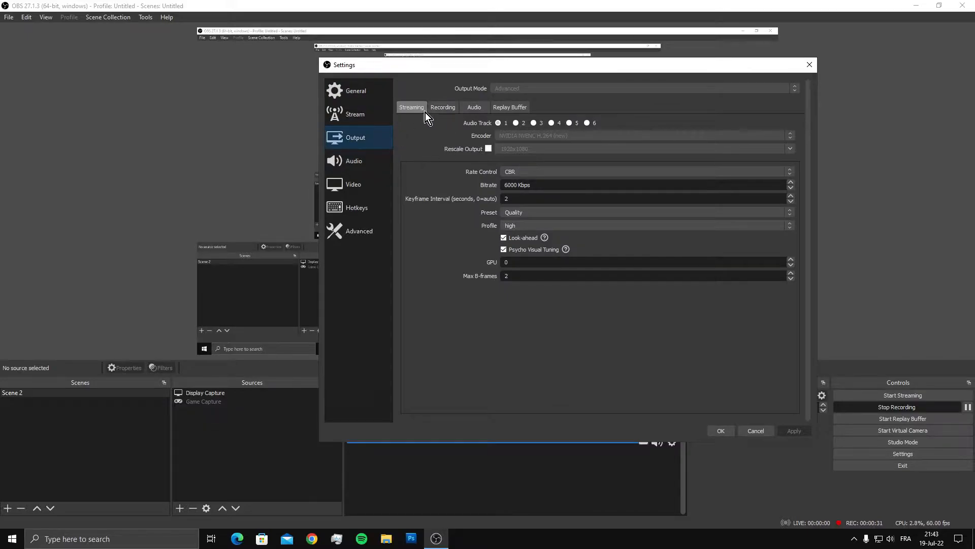
pyautogui.click(509, 107)
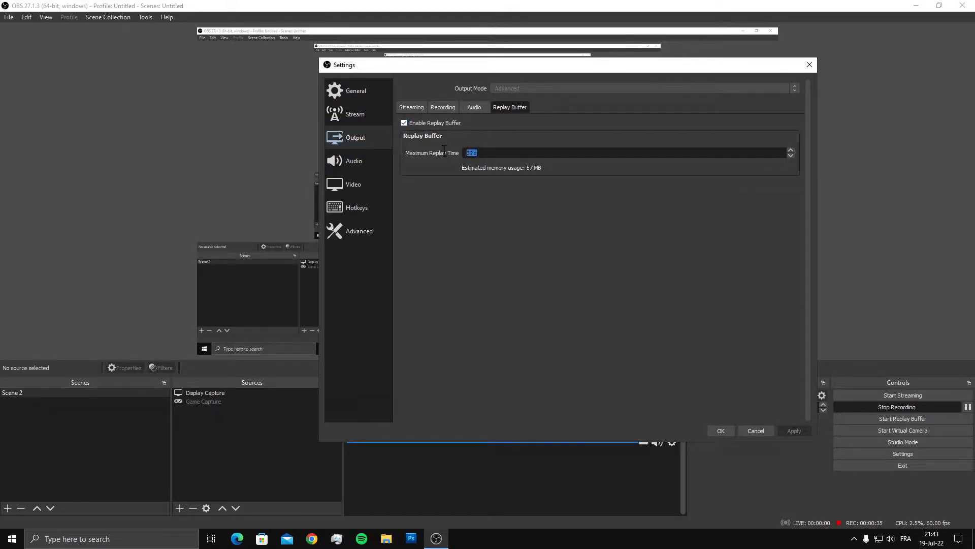
pyautogui.click(403, 123)
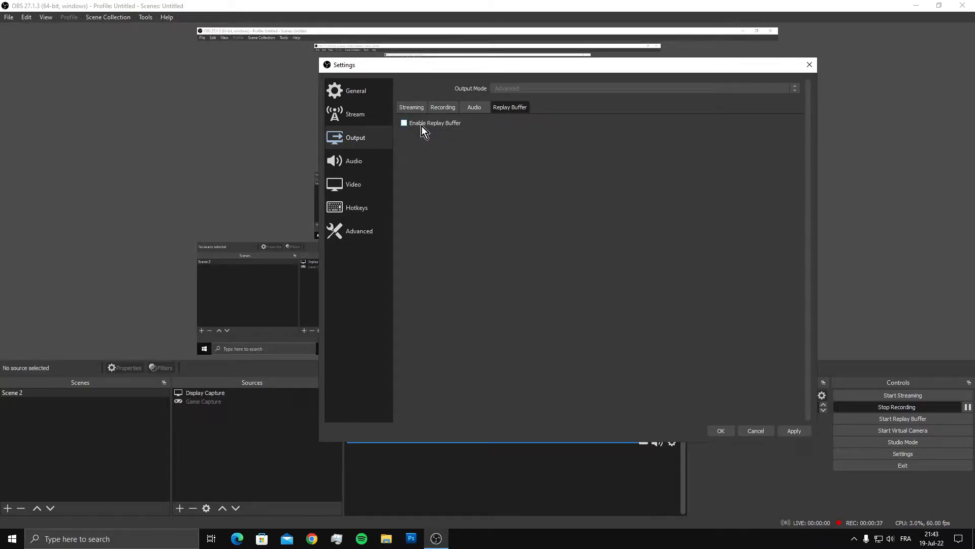
pyautogui.click(404, 123)
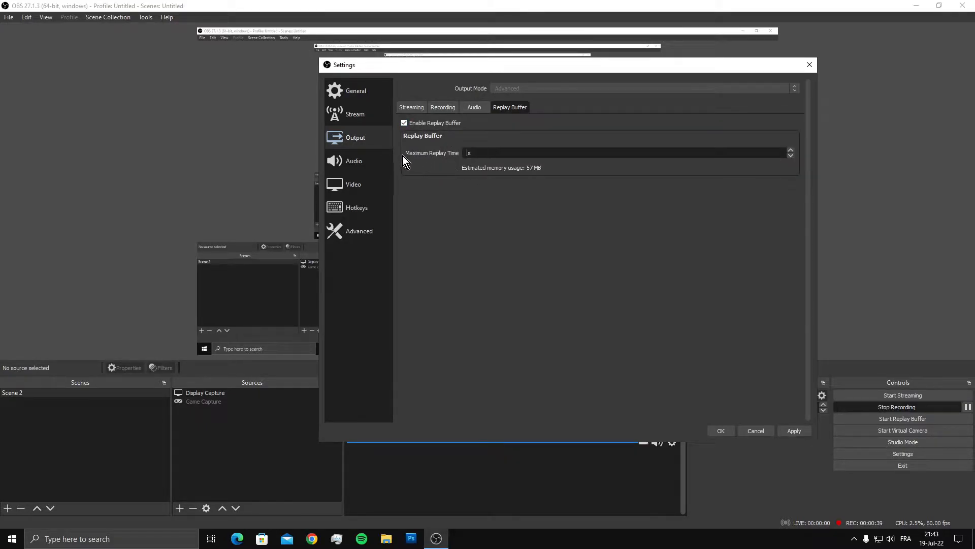
pyautogui.write('30')
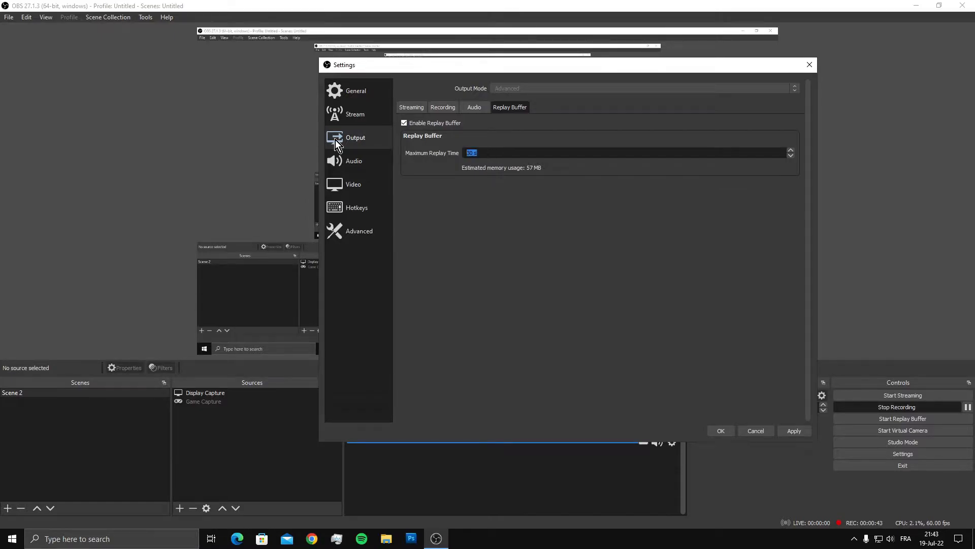
pyautogui.write('60')
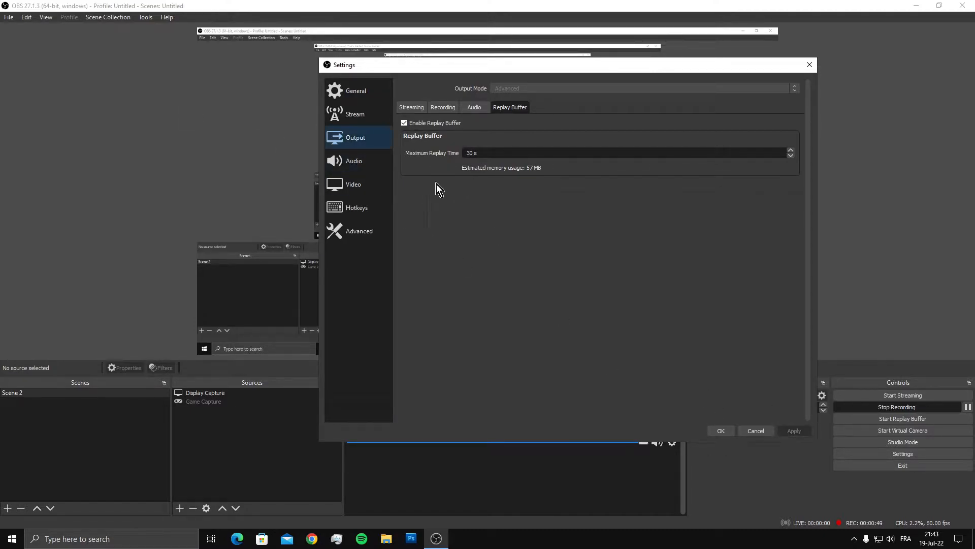
pyautogui.moveTo(387, 200)
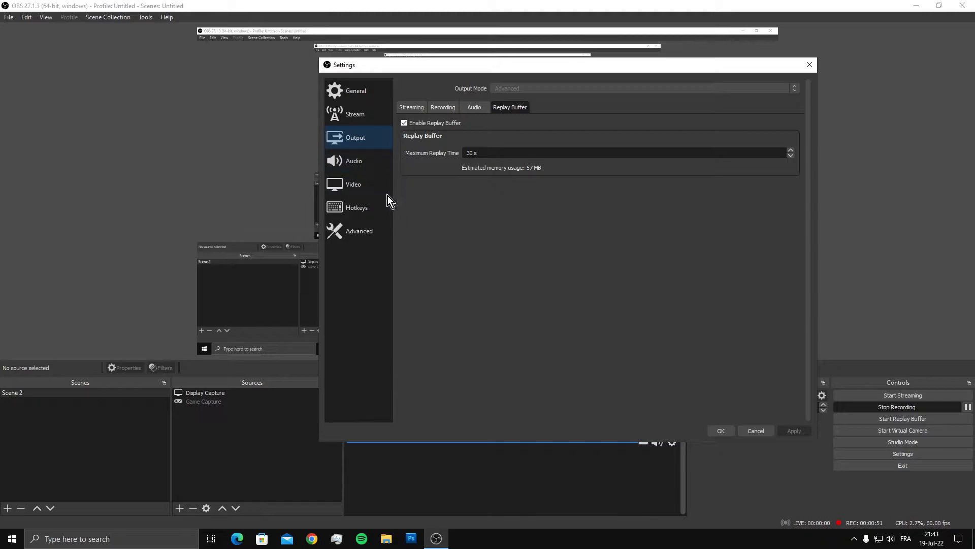
# - Assign F5 as the Save Replay hotkey under the Replay Buffer hotkeys
pyautogui.click(357, 208)
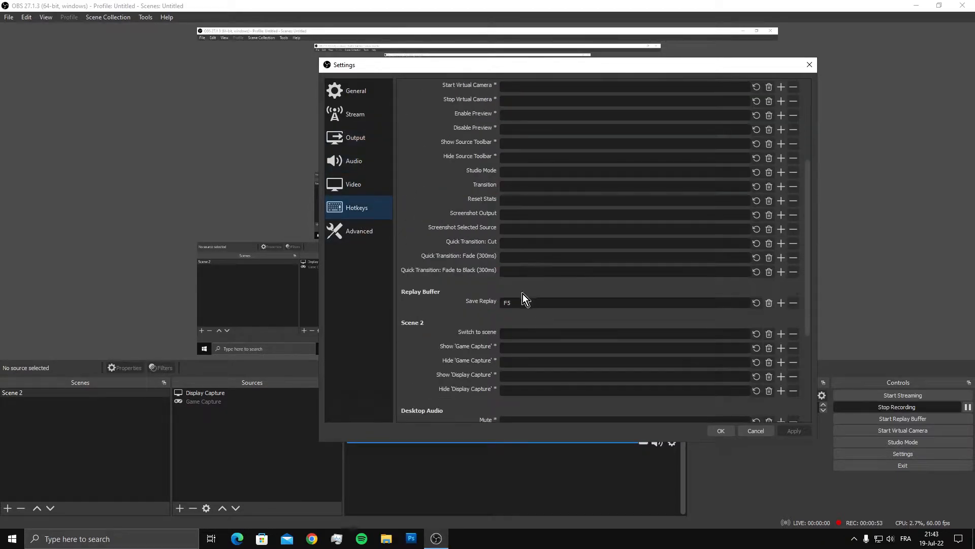
pyautogui.moveTo(481, 305)
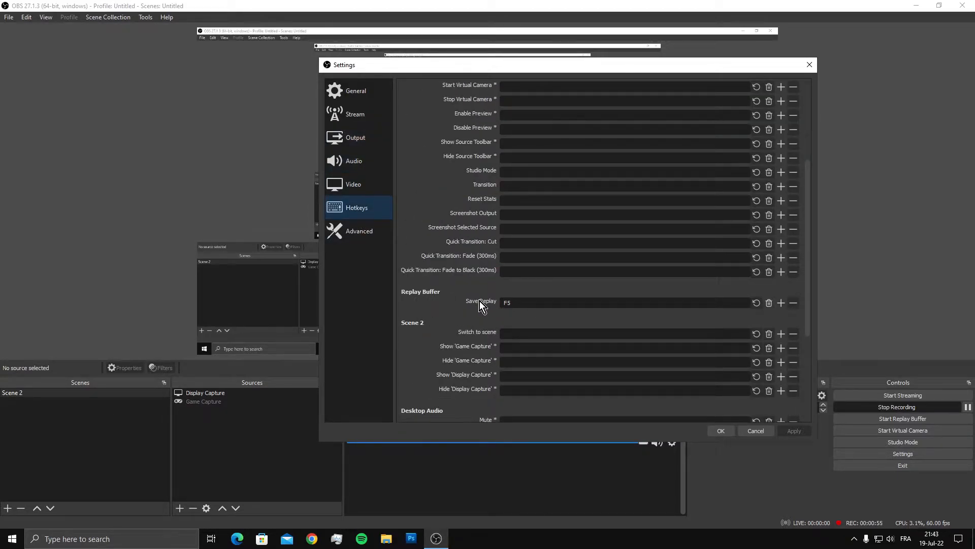
pyautogui.click(622, 303)
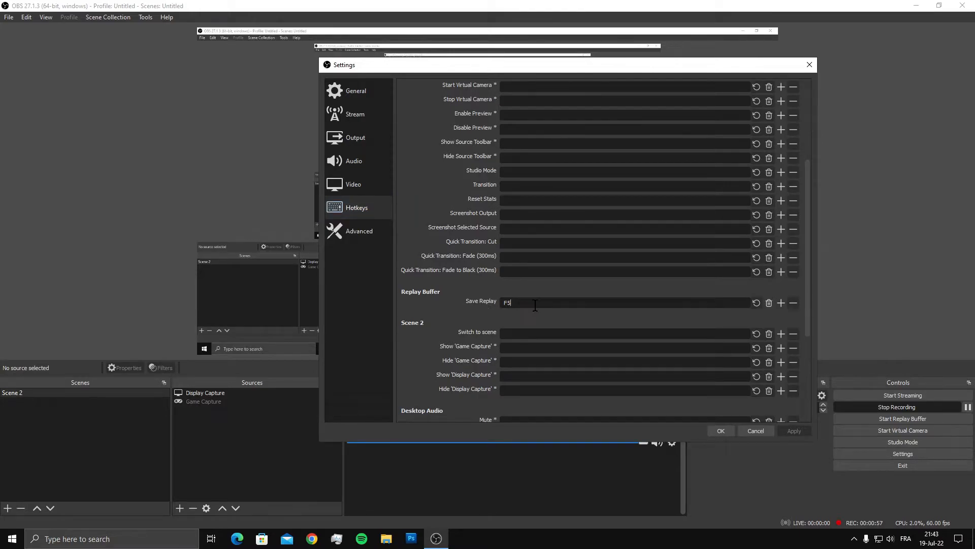
pyautogui.moveTo(539, 317)
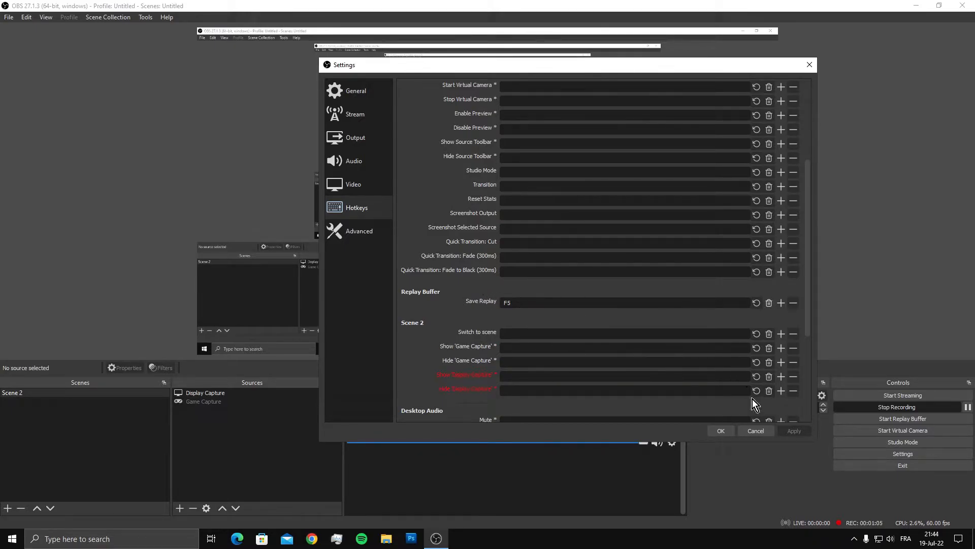
pyautogui.click(355, 90)
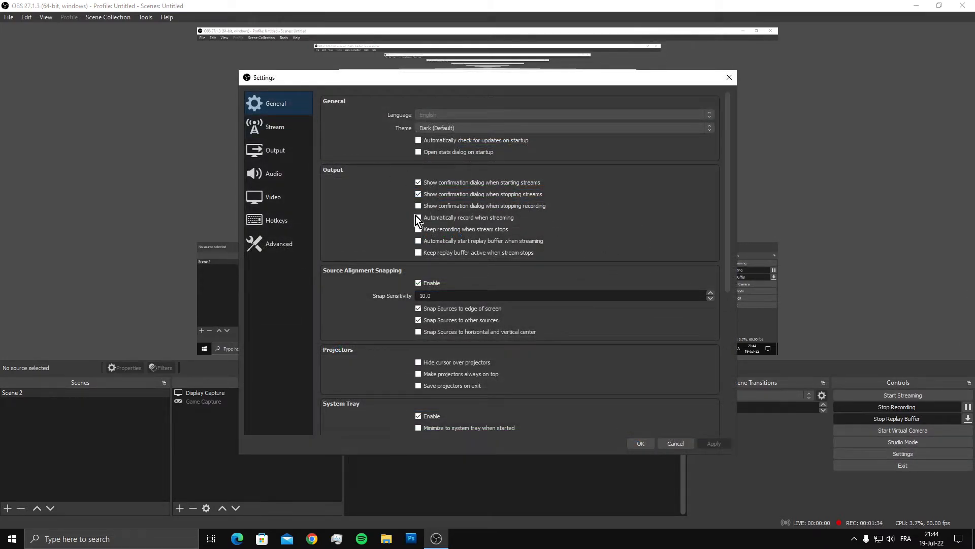
pyautogui.click(417, 218)
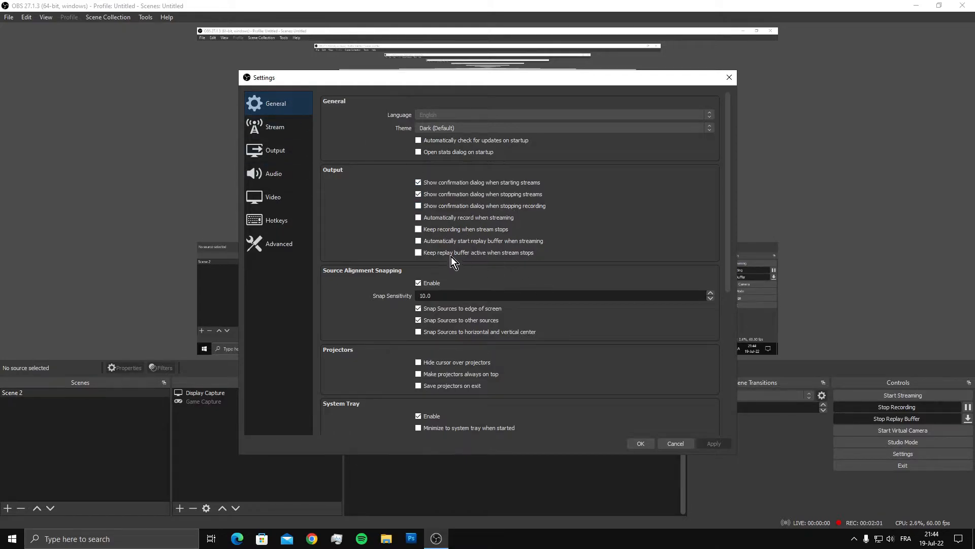
pyautogui.moveTo(422, 252)
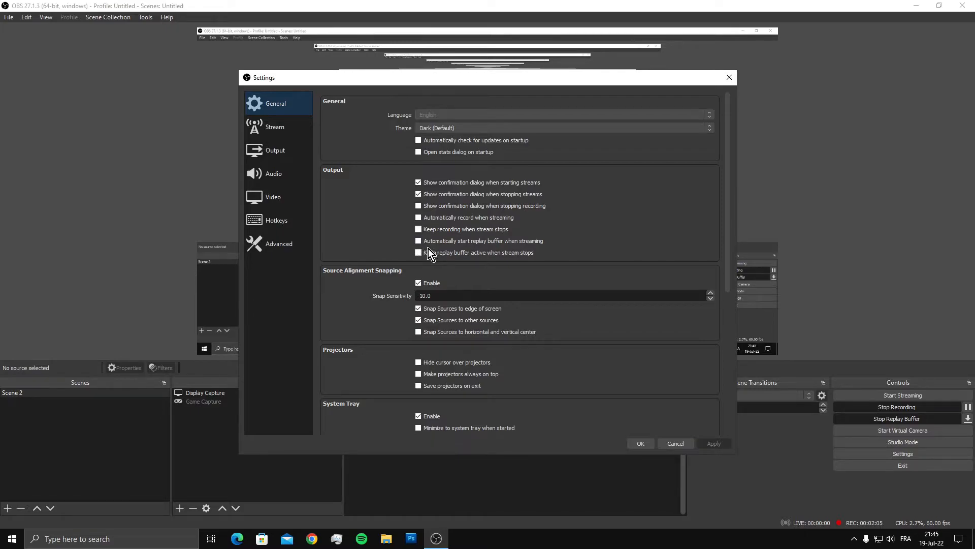
pyautogui.moveTo(438, 260)
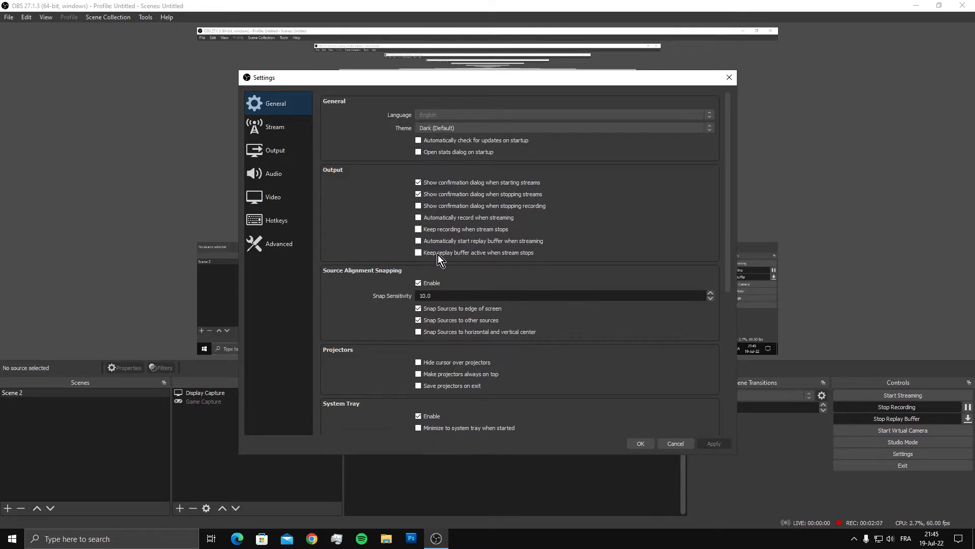
pyautogui.moveTo(509, 264)
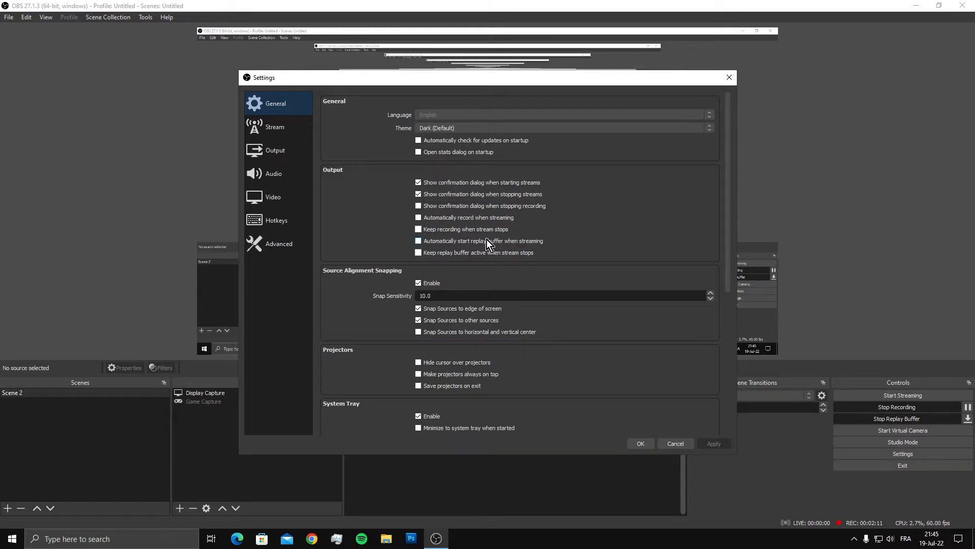
# - Review the Recording output options, then the Replay Buffer options showing 30 s maximum
pyautogui.click(275, 150)
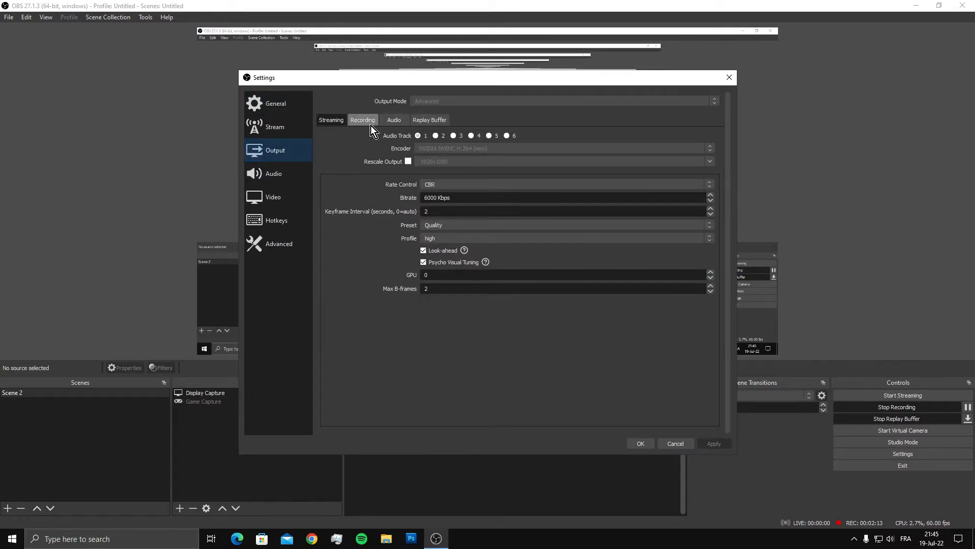
pyautogui.click(363, 120)
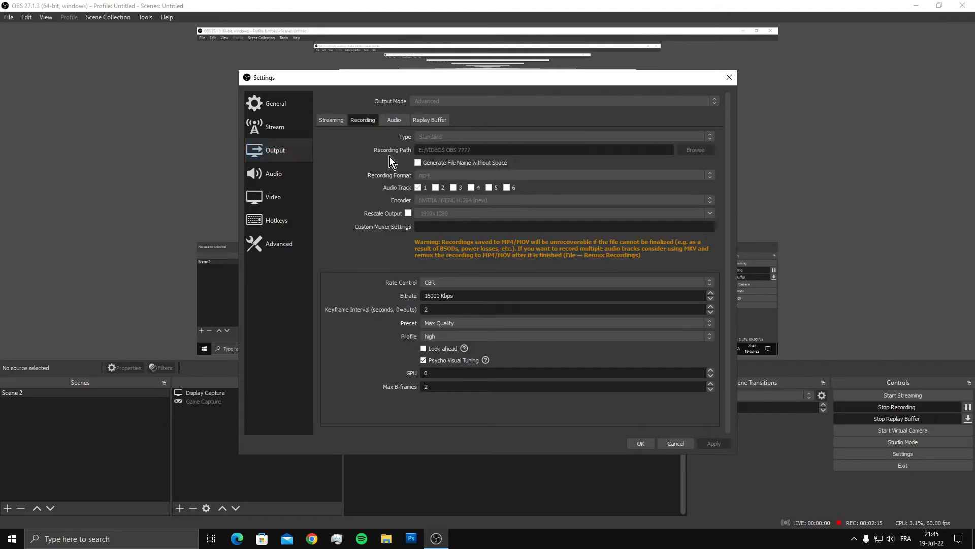
pyautogui.moveTo(656, 213)
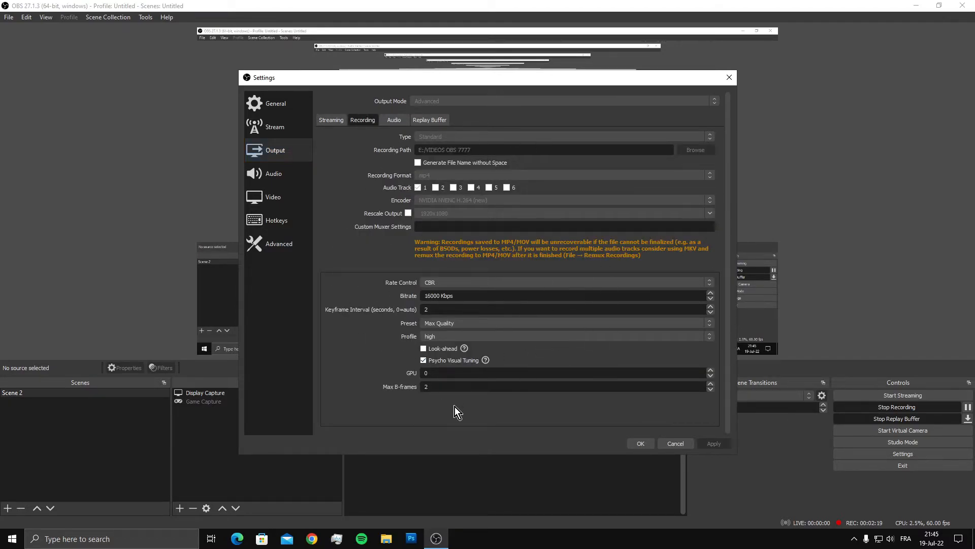
pyautogui.moveTo(478, 272)
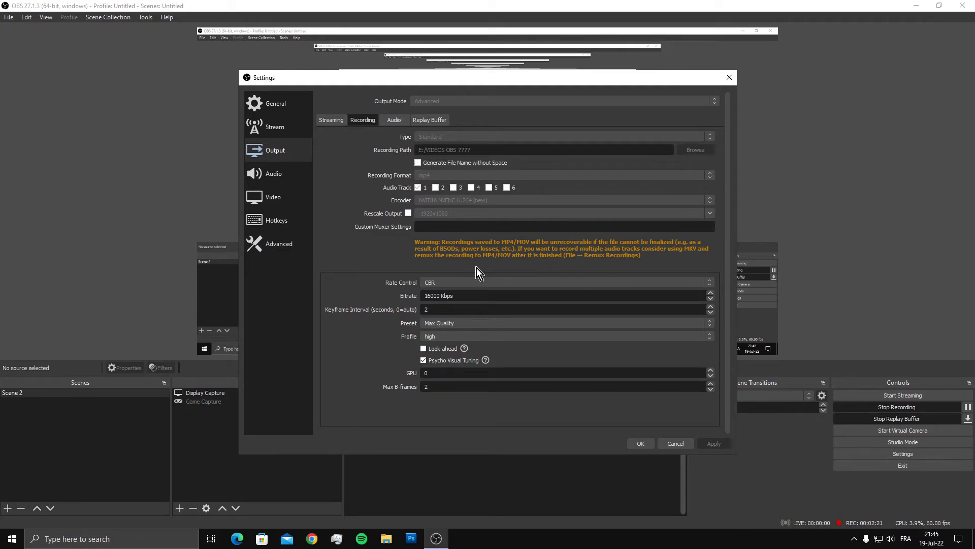
pyautogui.click(429, 120)
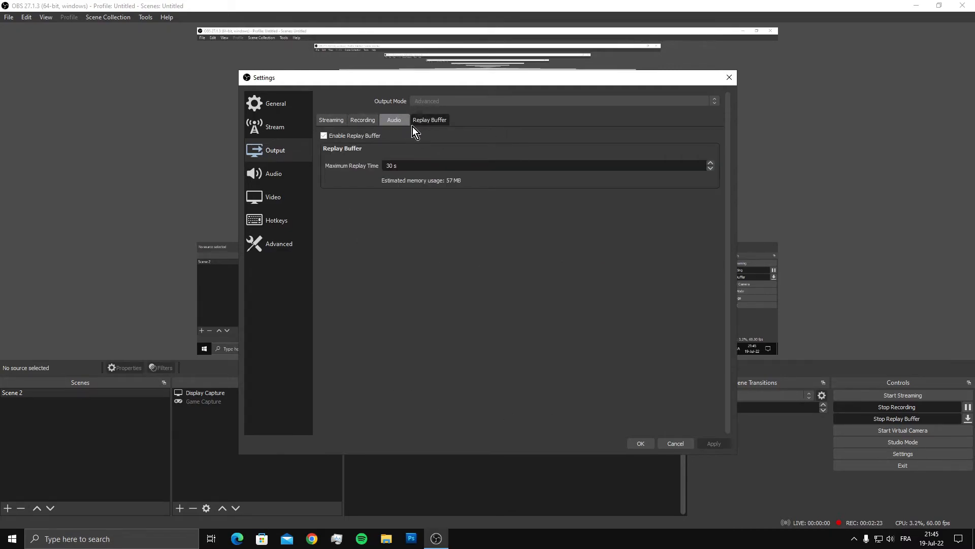
pyautogui.moveTo(414, 141)
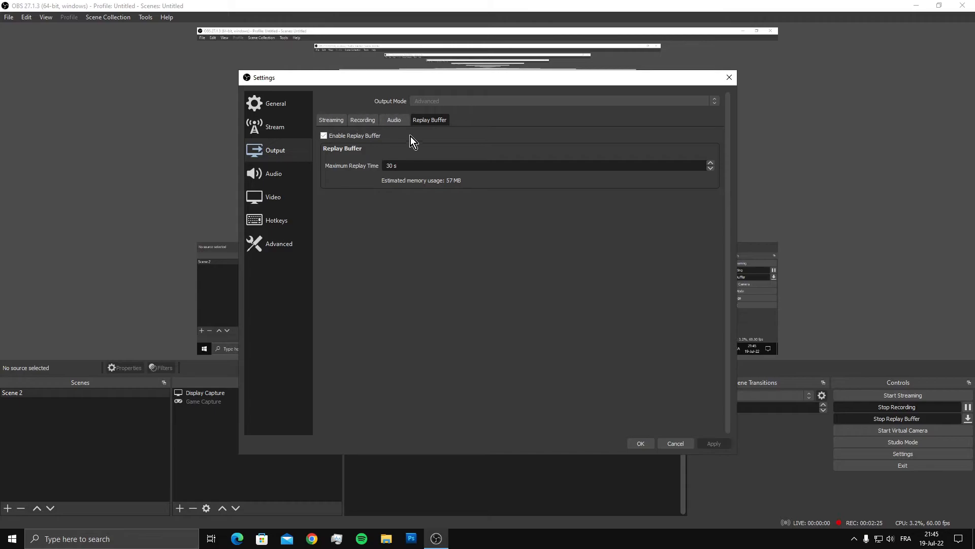
pyautogui.moveTo(418, 106)
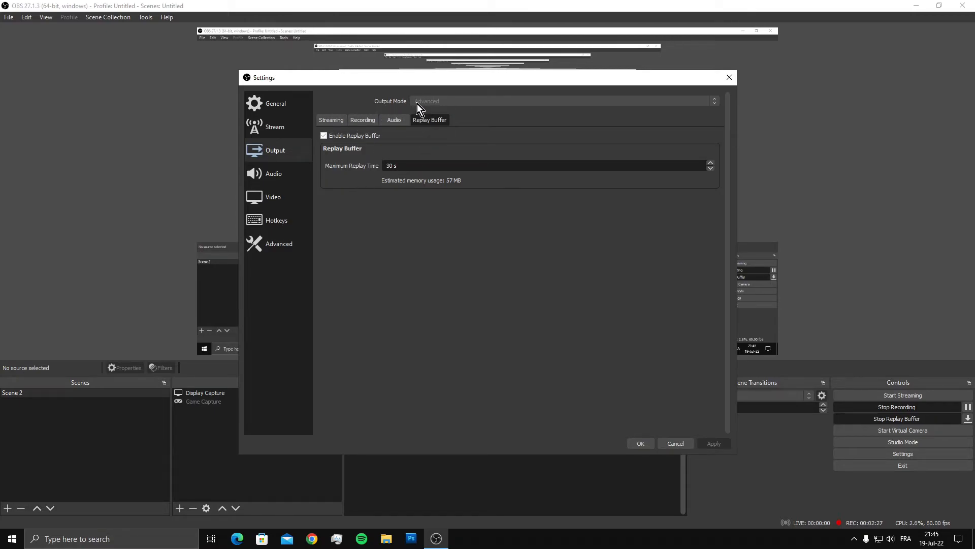
pyautogui.moveTo(467, 113)
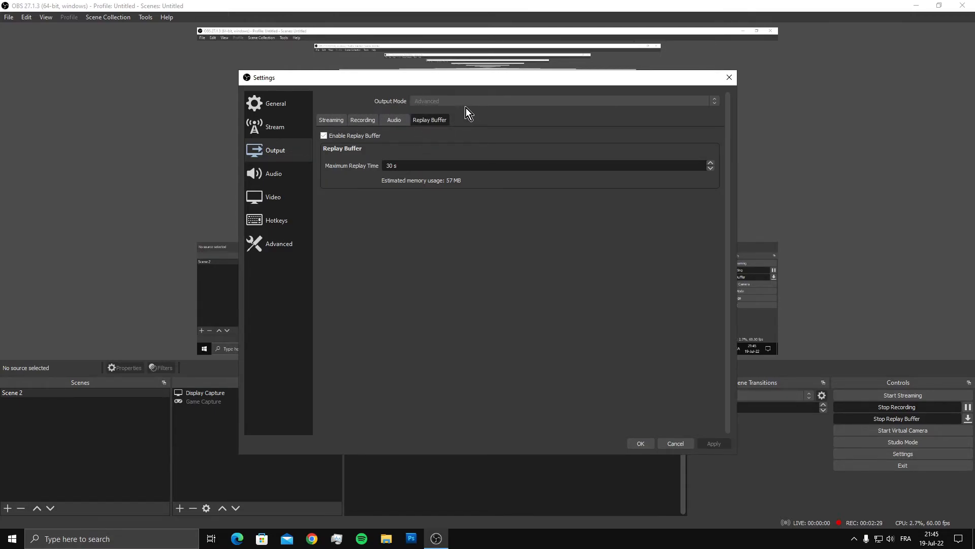
pyautogui.moveTo(647, 303)
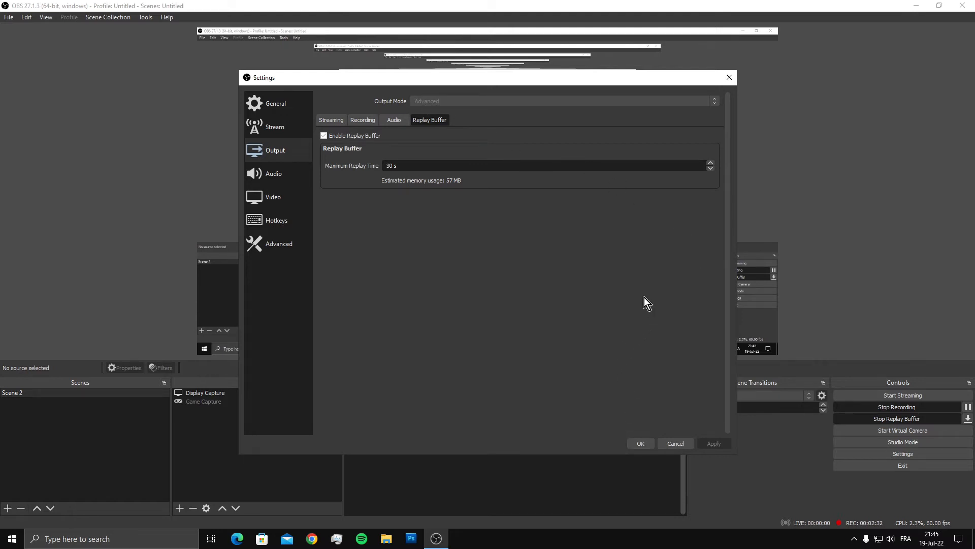